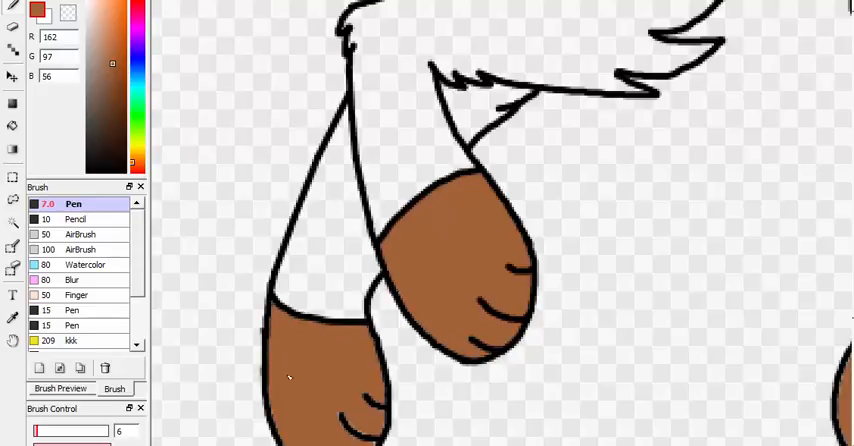
- Fill the wolf's paws and hair brown, the neck ruff reddish brown, and the body tan
scroll("down", 3)
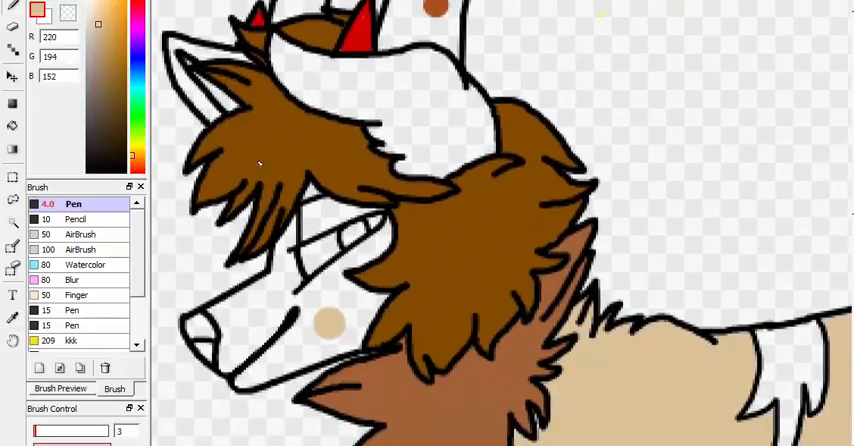
- Paint the top of the head tan and start a reddish-brown back fur tuft
left_click(320, 315)
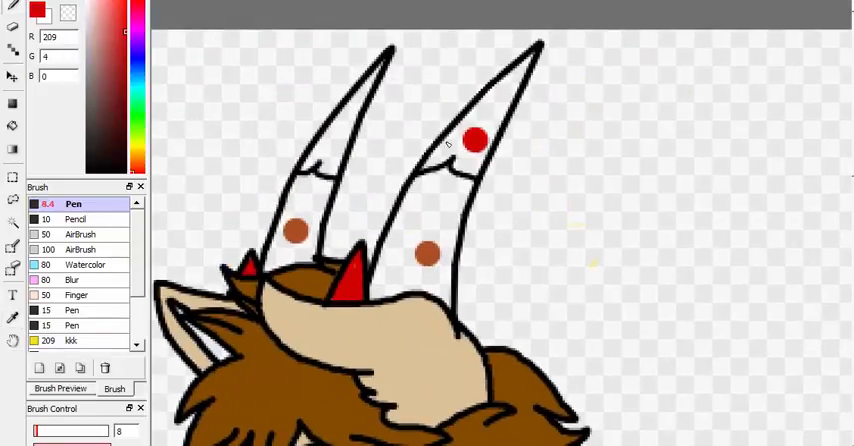
left_click_drag(475, 140, 510, 80)
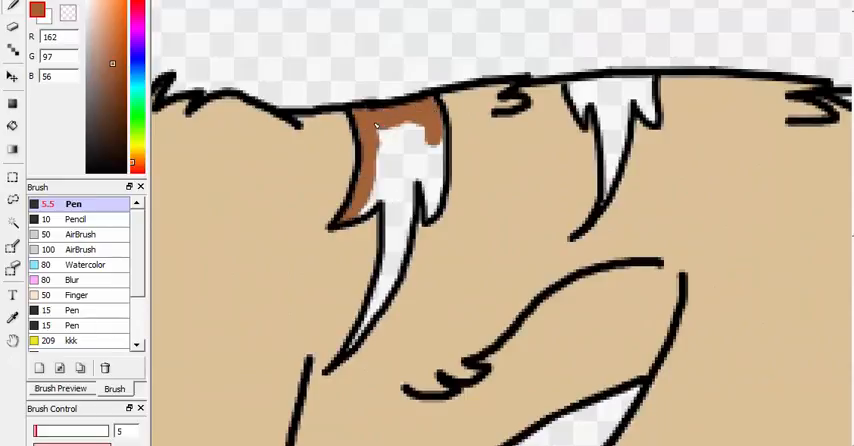
- Fill the white muzzle, face and inner ear with tan
left_click(390, 150)
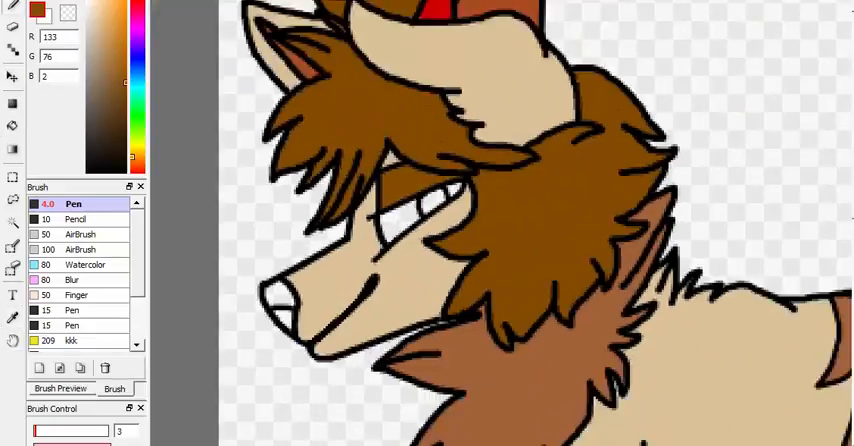
left_click(88, 162)
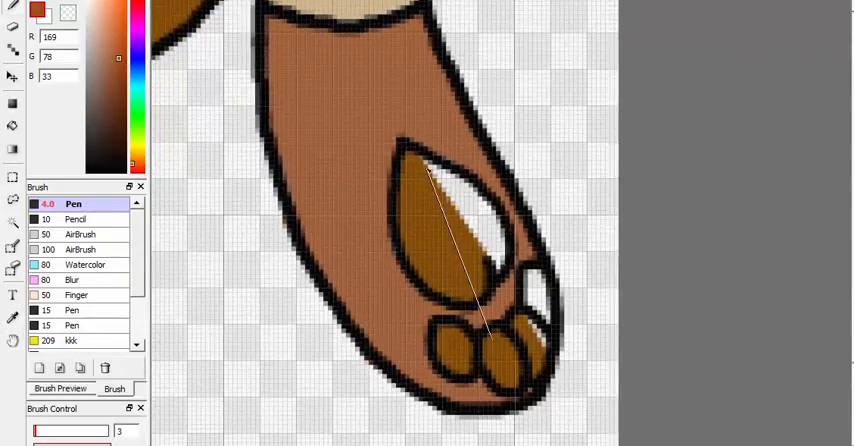
- Paint the paw's large central pad reddish brown with the Pen brush
left_click_drag(428, 168, 495, 345)
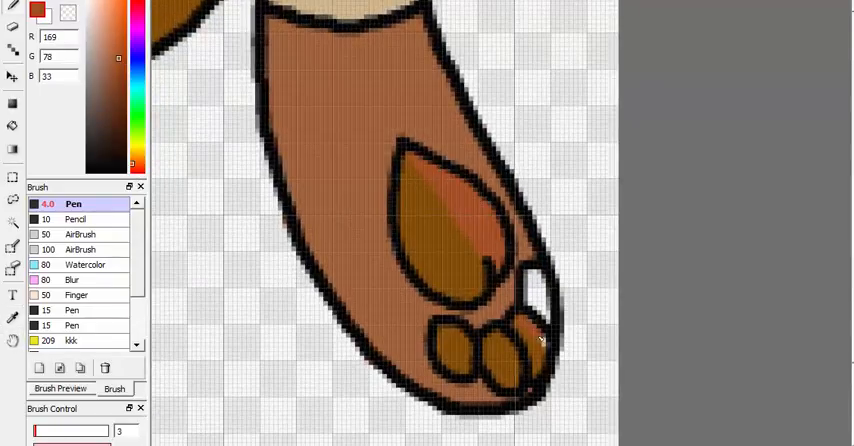